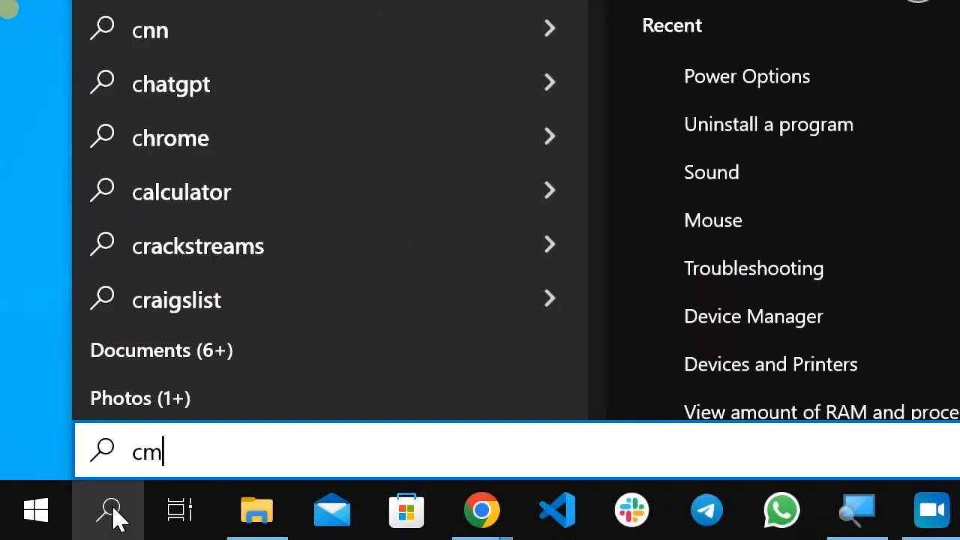
# - Search for cmd and run Command Prompt as administrator
pyautogui.write('d')
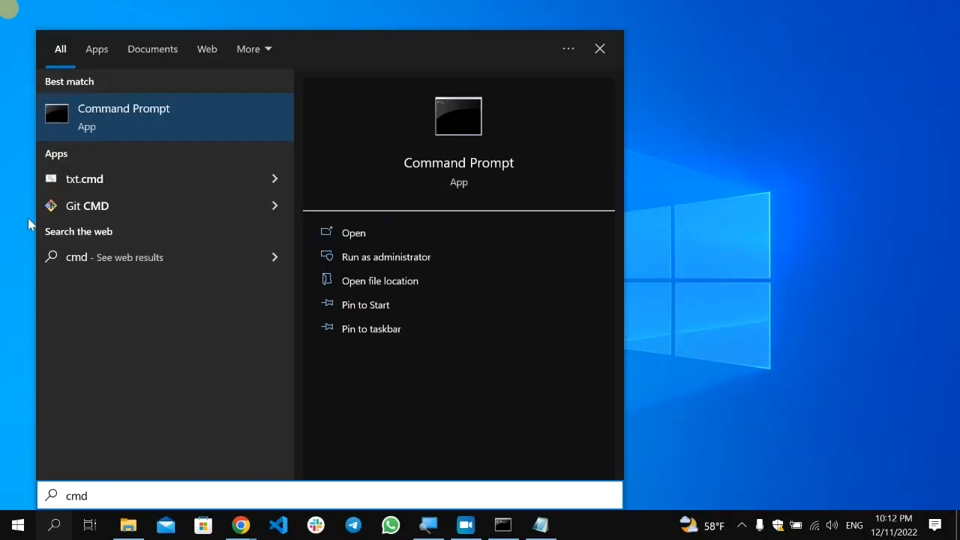
pyautogui.moveTo(101, 118)
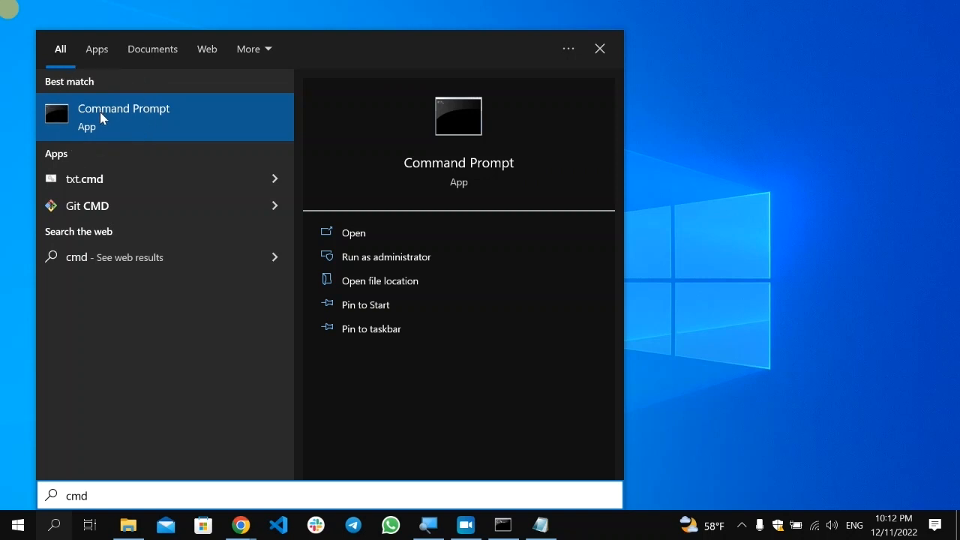
pyautogui.rightClick(124, 116)
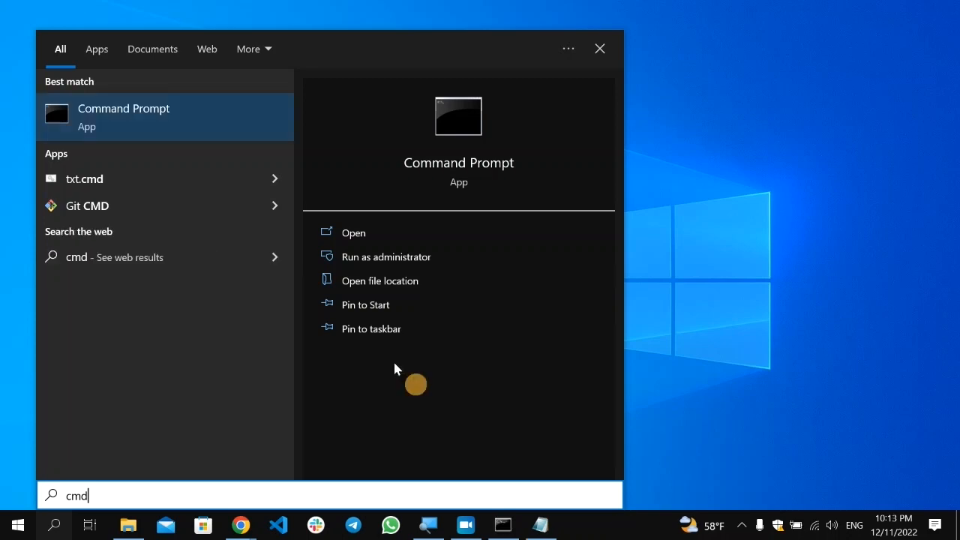
pyautogui.click(386, 256)
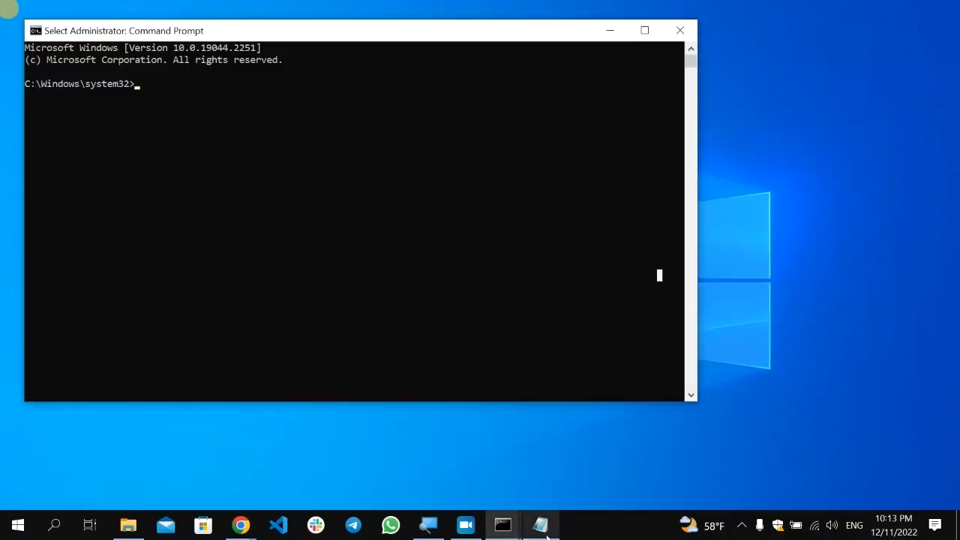
# - Bring up the Notepad command list and copy 'sfc /scannow' into the admin prompt
pyautogui.click(540, 525)
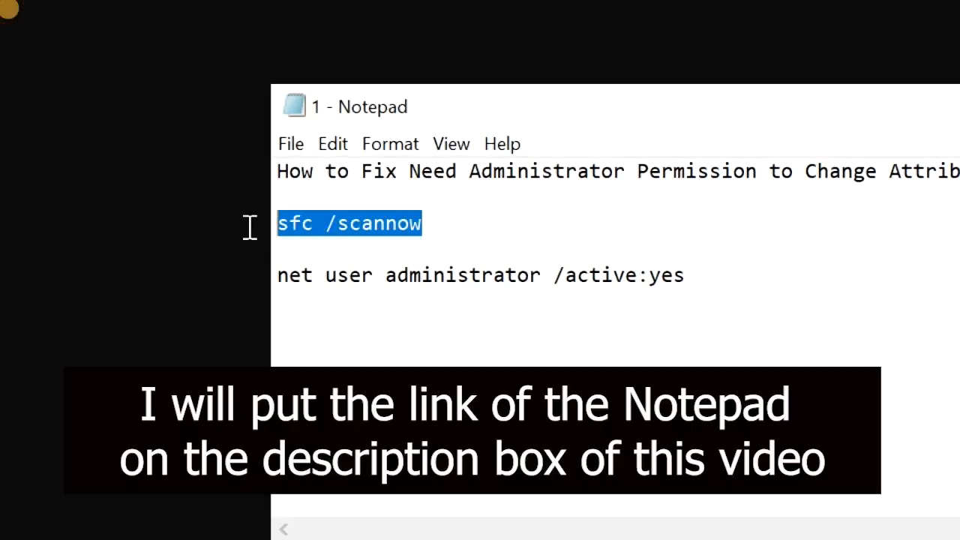
pyautogui.rightClick(375, 225)
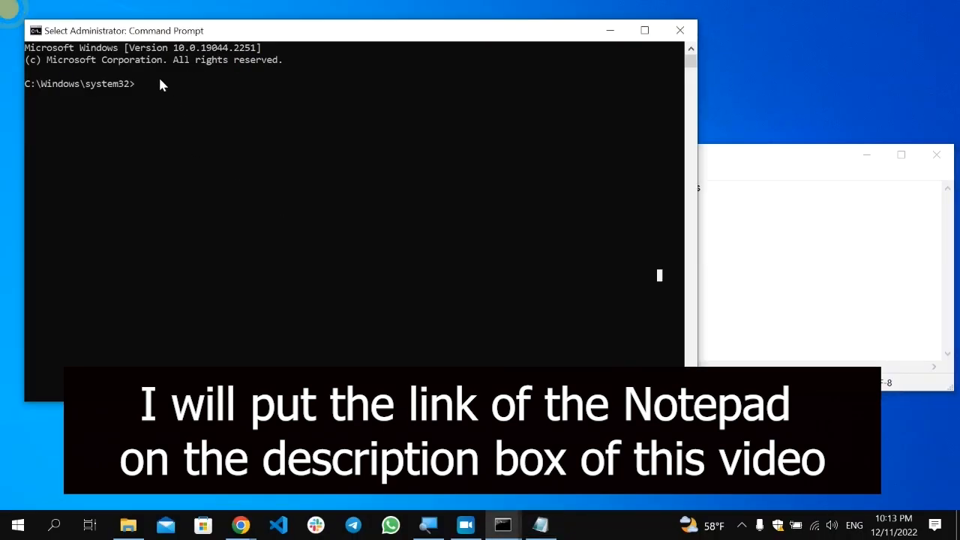
pyautogui.write('sfc /scannow')
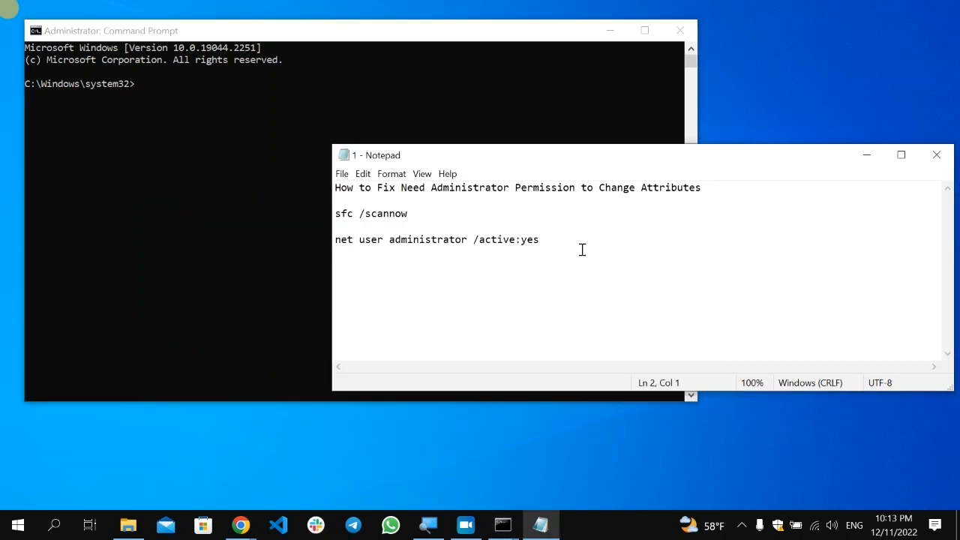
# - Select the 'net user administrator /active:yes' line in Notepad
pyautogui.tripleClick(435, 239)
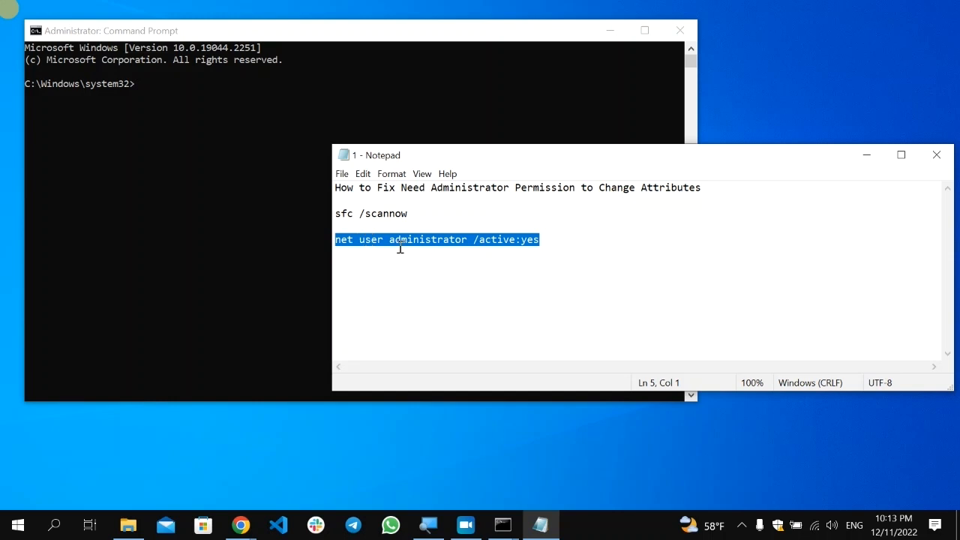
pyautogui.moveTo(511, 242)
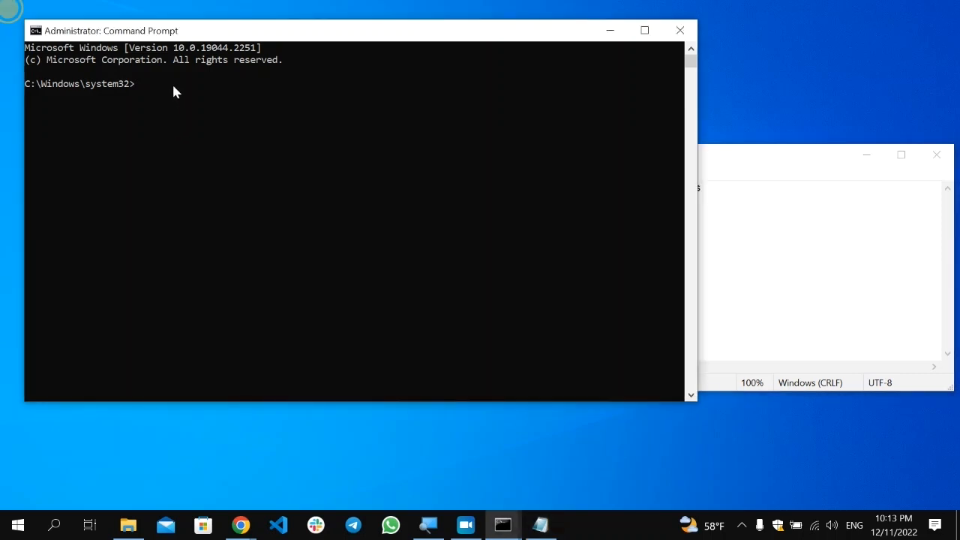
pyautogui.moveTo(202, 144)
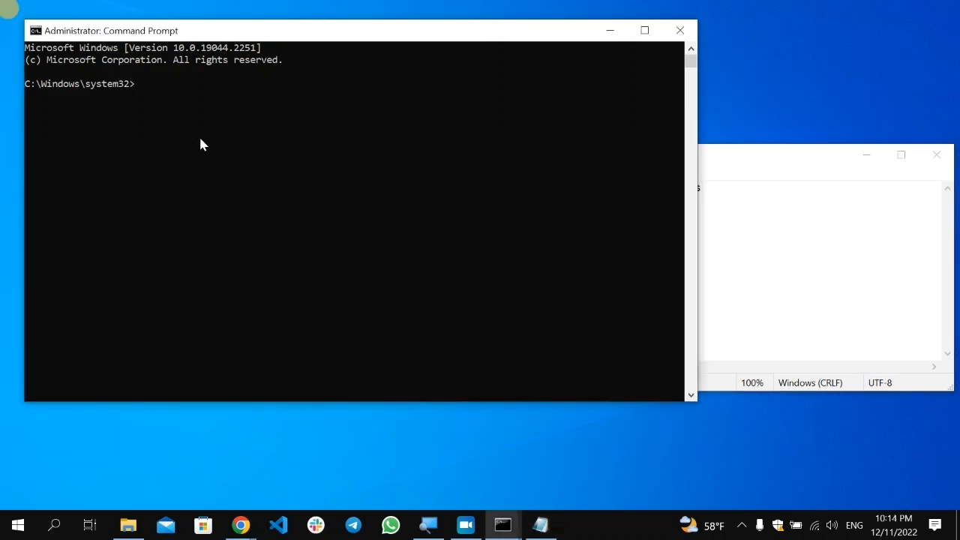
# - Run 'net user administrator /active:yes' at the admin prompt, then clear the desktop
pyautogui.write('net user administrator /active:yes')
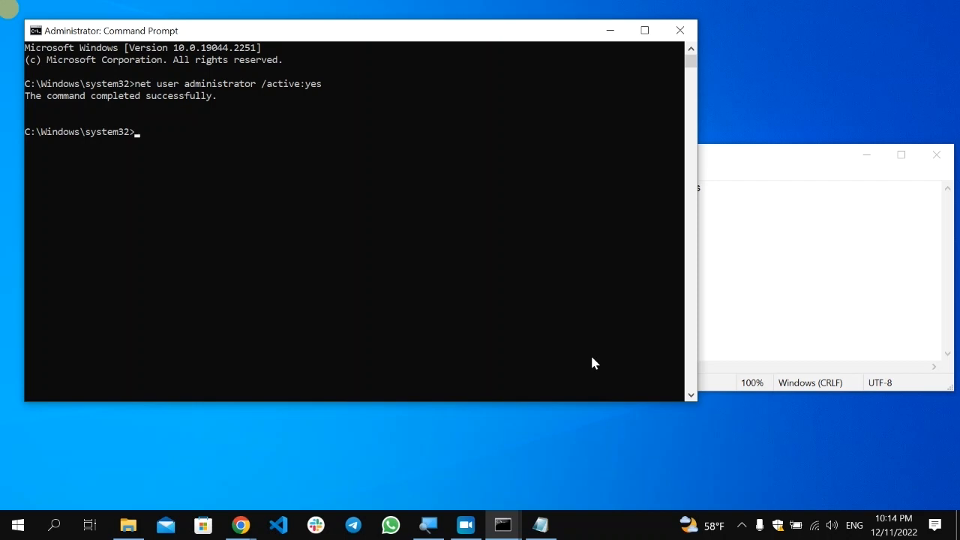
pyautogui.click(539, 524)
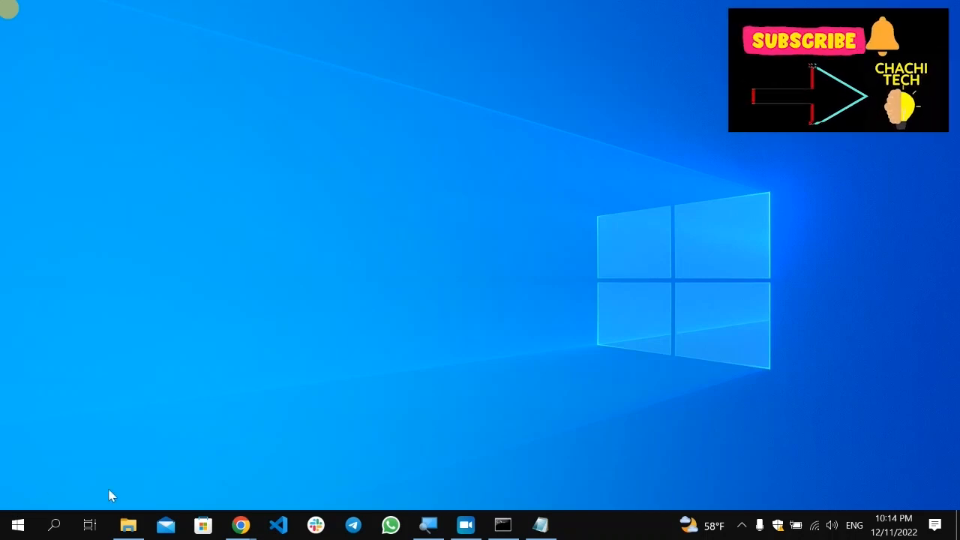
pyautogui.moveTo(921, 271)
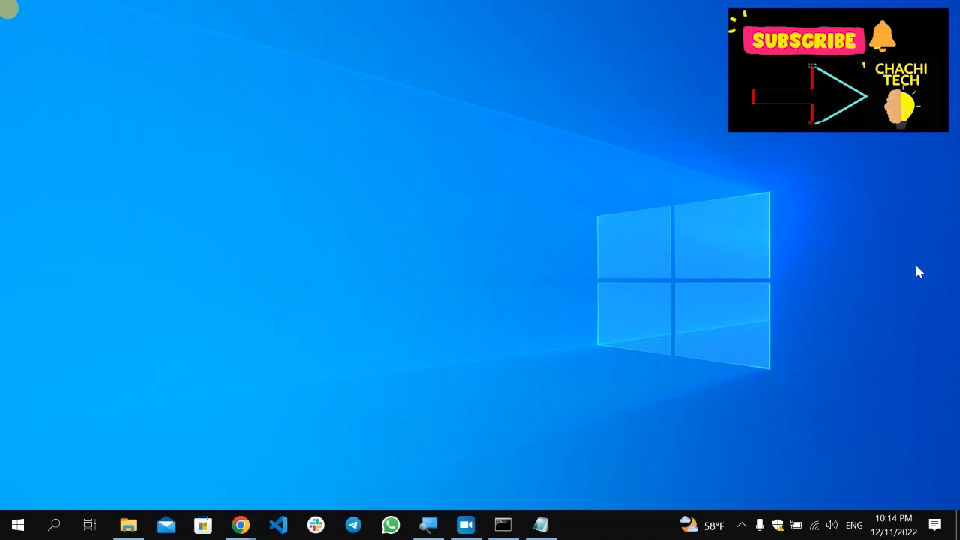